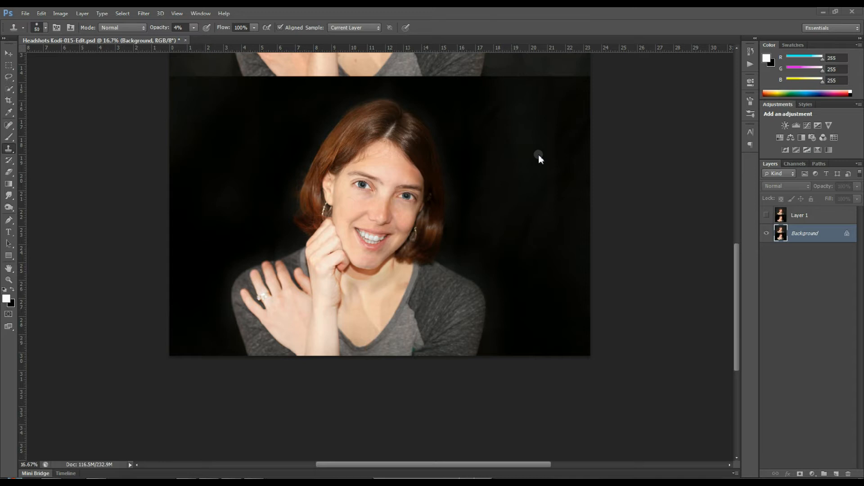
pyautogui.moveTo(664, 232)
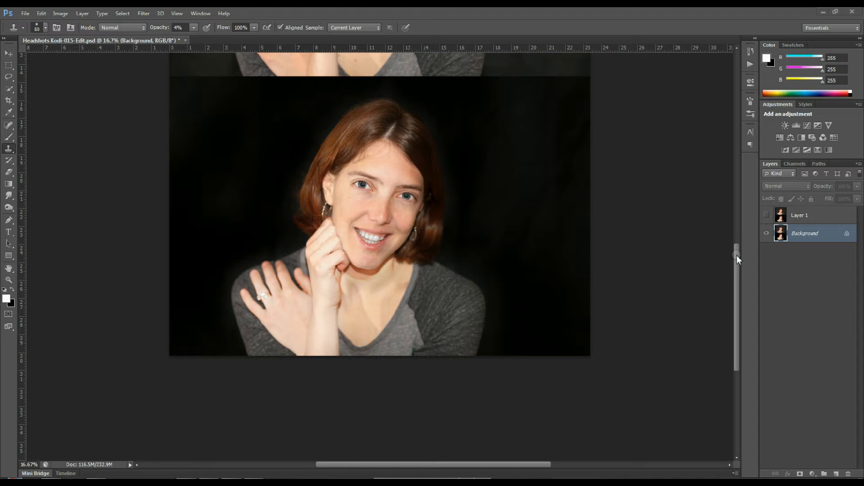
pyautogui.moveTo(336, 265)
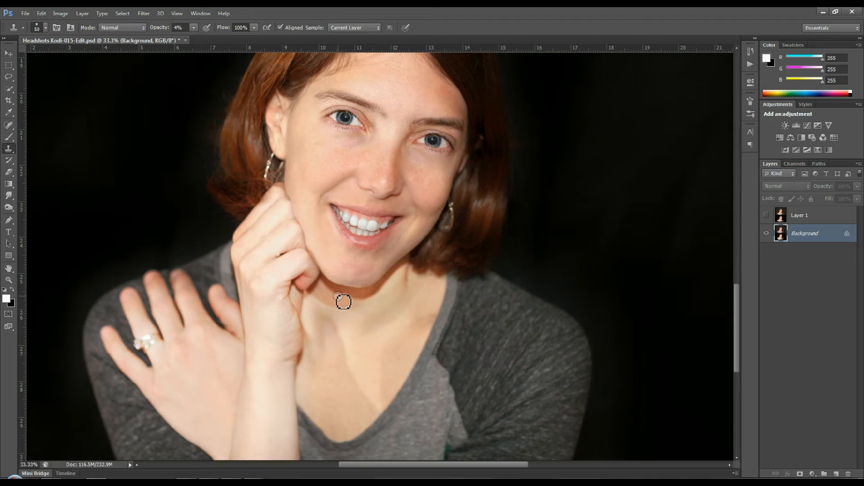
pyautogui.moveTo(138, 246)
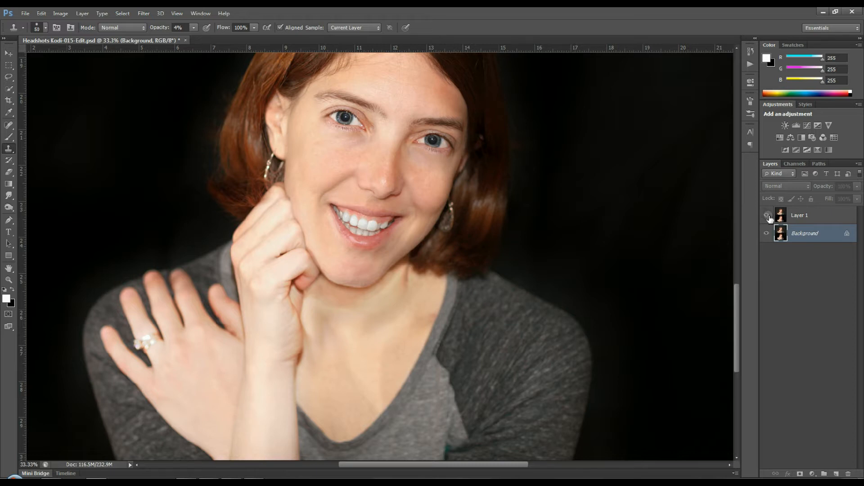
# - Zoom to 66.7% on the mouth, chin and neck shadow area
pyautogui.click(765, 215)
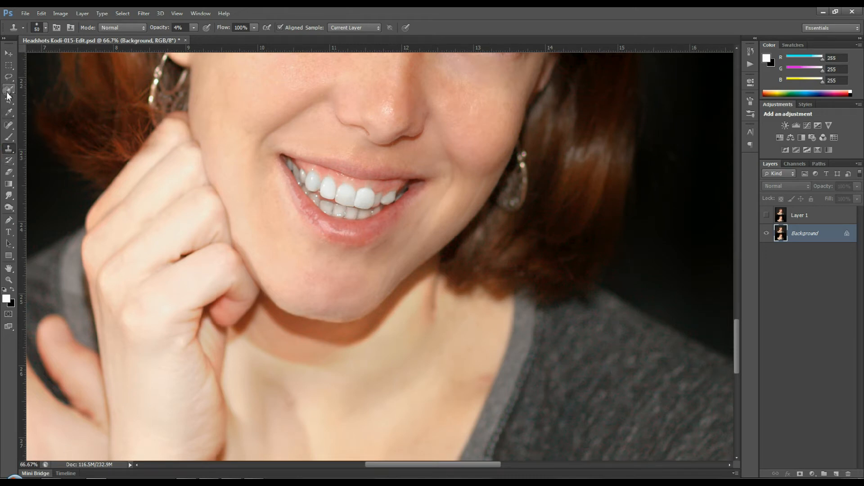
# - Quick-select the chin and jaw below the lips, then return to the low-opacity clone brush
pyautogui.click(9, 90)
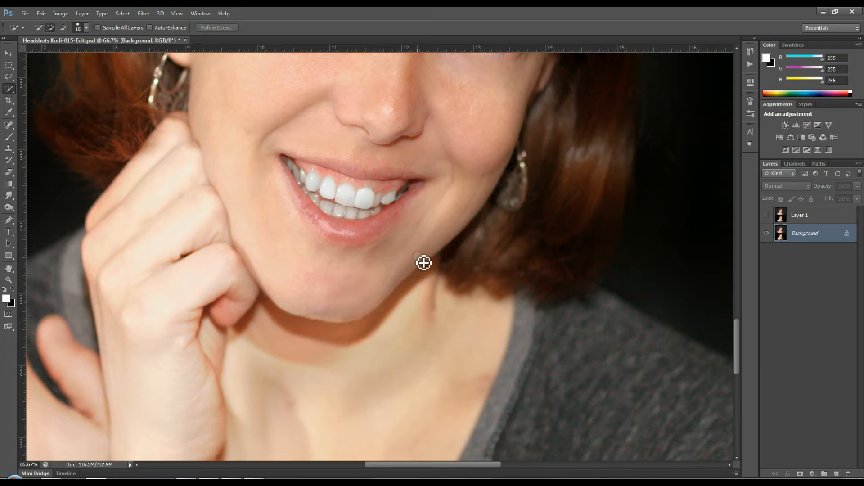
pyautogui.moveTo(261, 266)
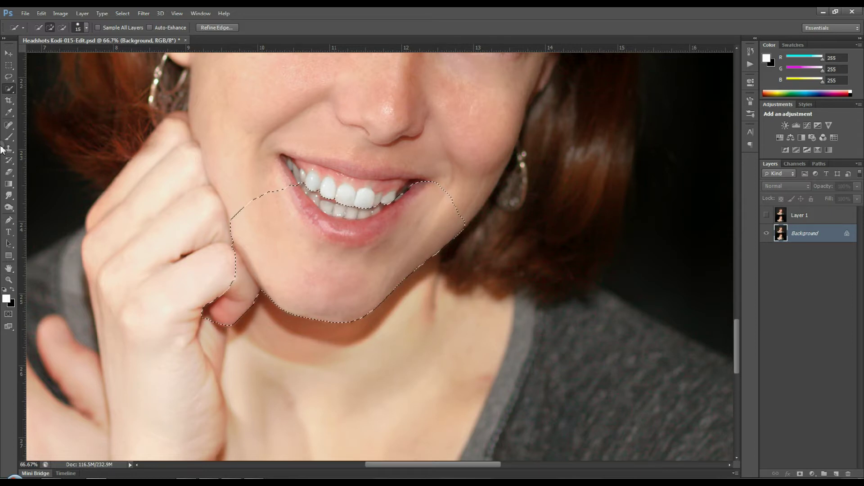
pyautogui.click(9, 147)
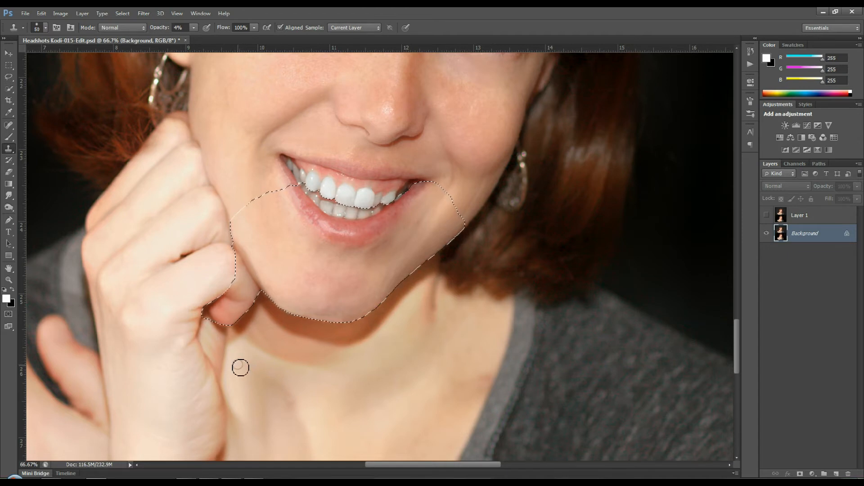
pyautogui.moveTo(249, 370)
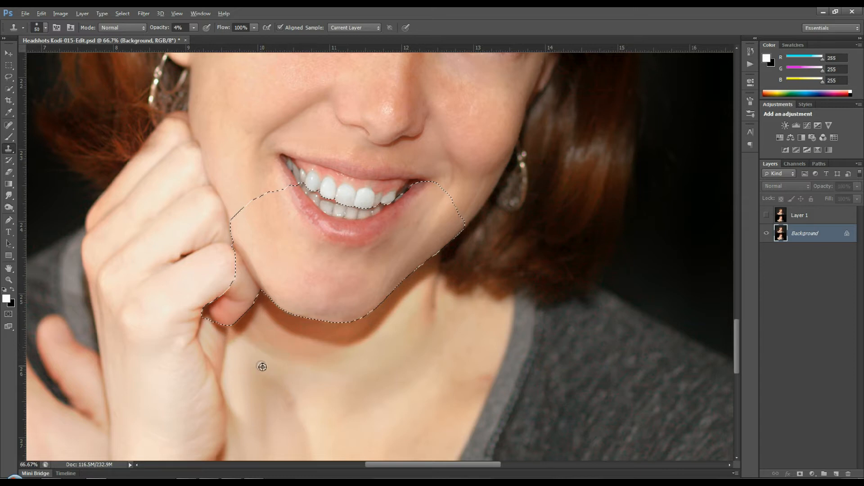
pyautogui.moveTo(280, 360)
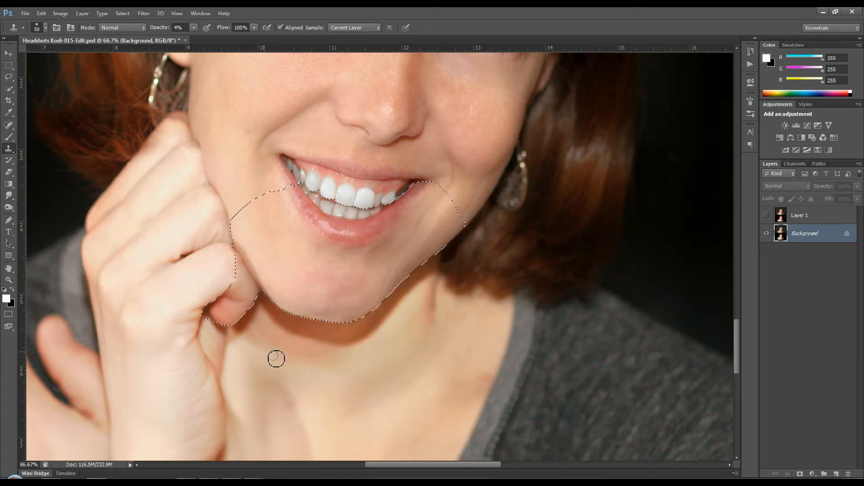
# - Dab 4%-opacity cloned neck skin onto the dark shadow beneath the chin
pyautogui.click(302, 364)
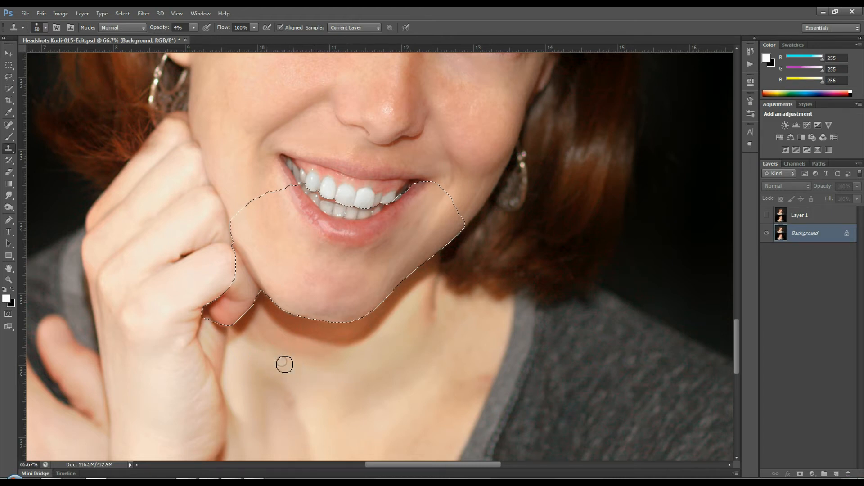
pyautogui.moveTo(239, 340)
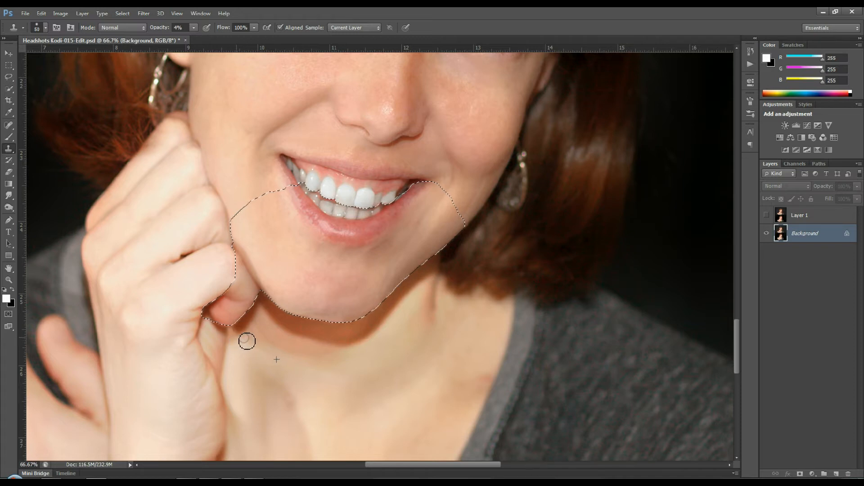
pyautogui.moveTo(242, 337)
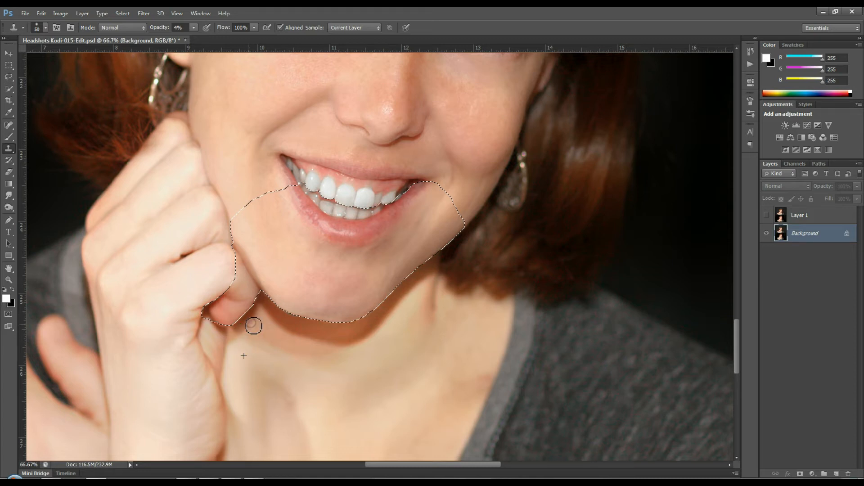
pyautogui.moveTo(253, 331)
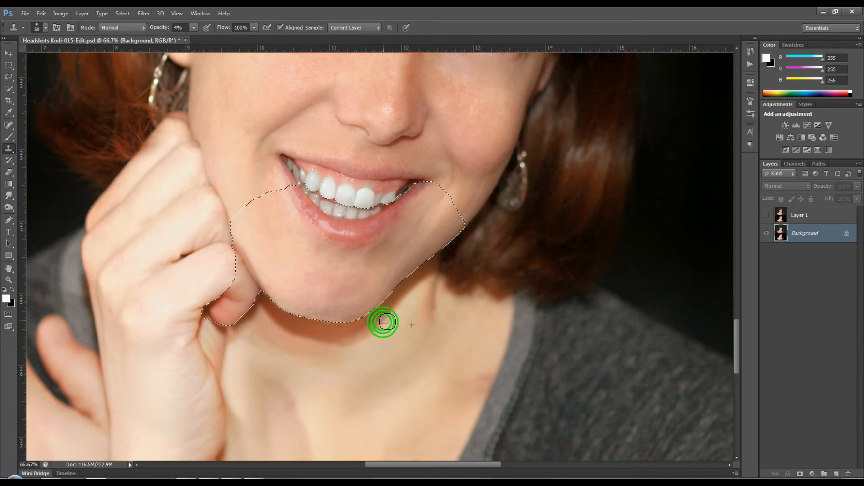
# - Blend more faint cloned skin over the shadow just below the jawline
pyautogui.click(383, 322)
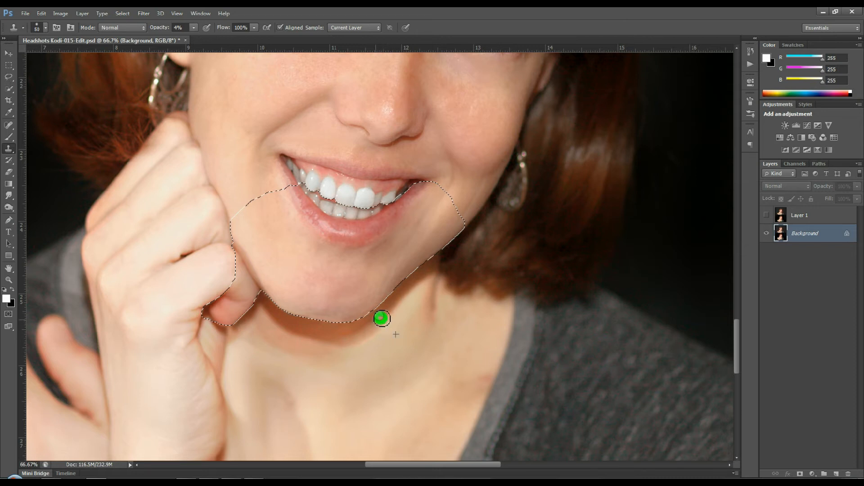
pyautogui.moveTo(410, 293)
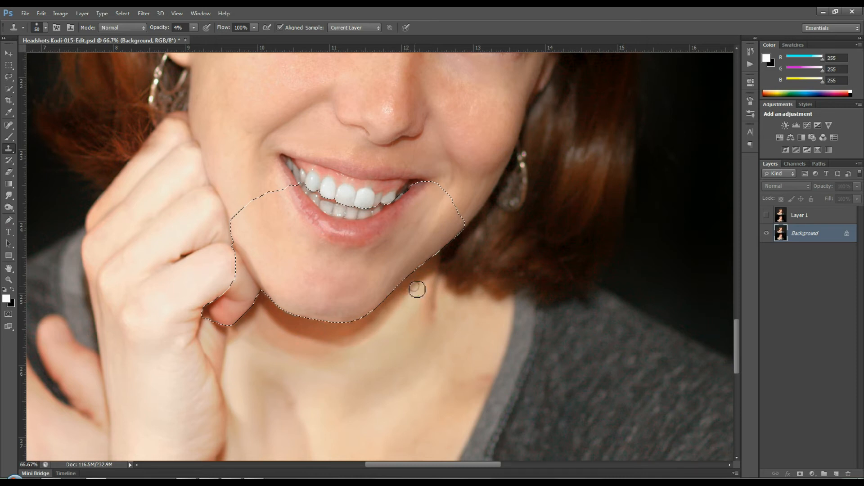
pyautogui.moveTo(365, 336)
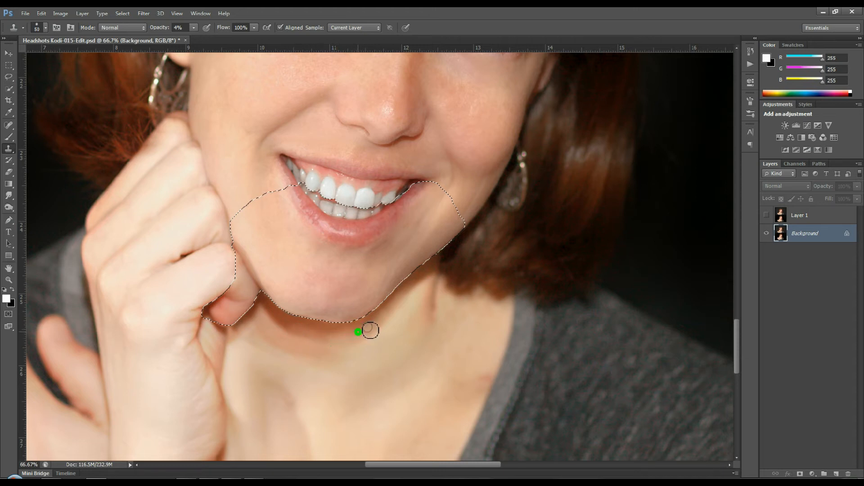
pyautogui.moveTo(363, 346)
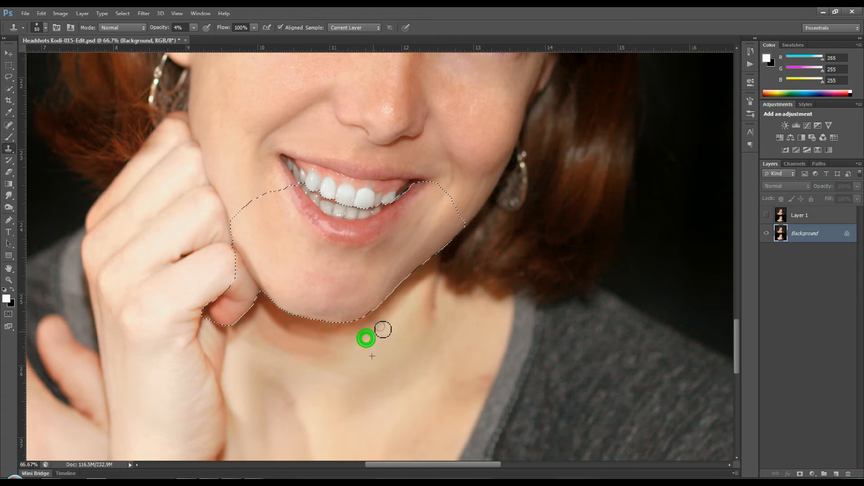
pyautogui.moveTo(407, 303)
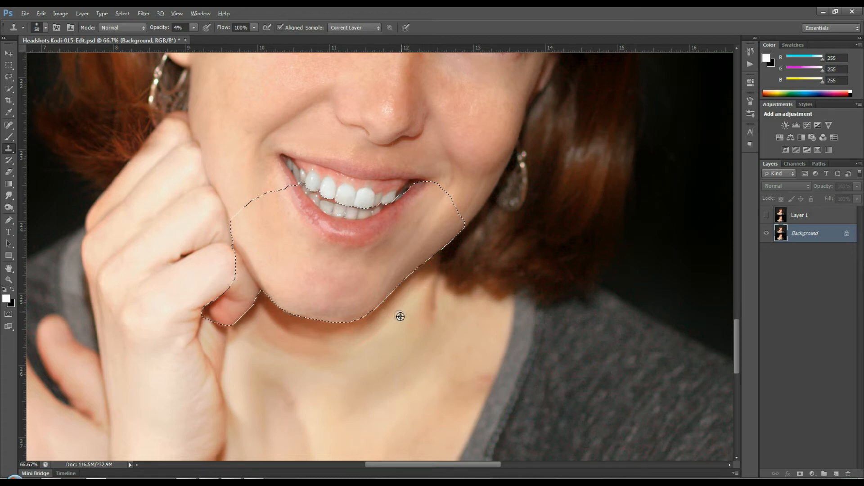
pyautogui.moveTo(421, 283)
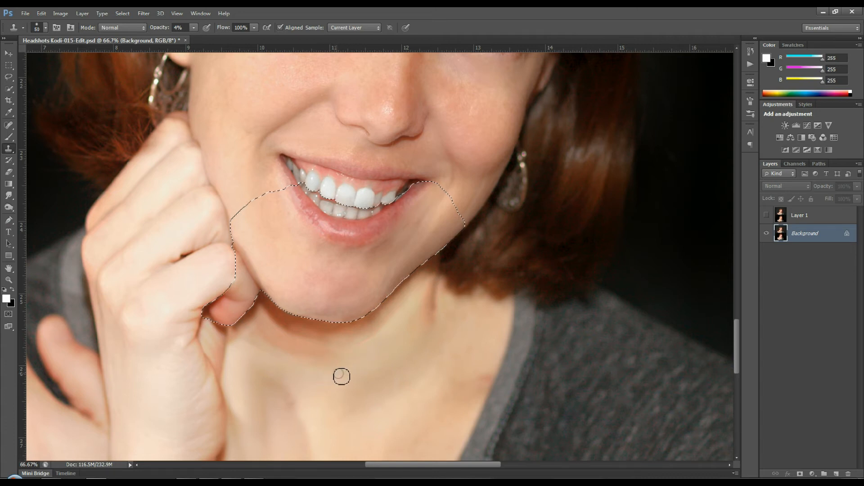
pyautogui.moveTo(290, 352)
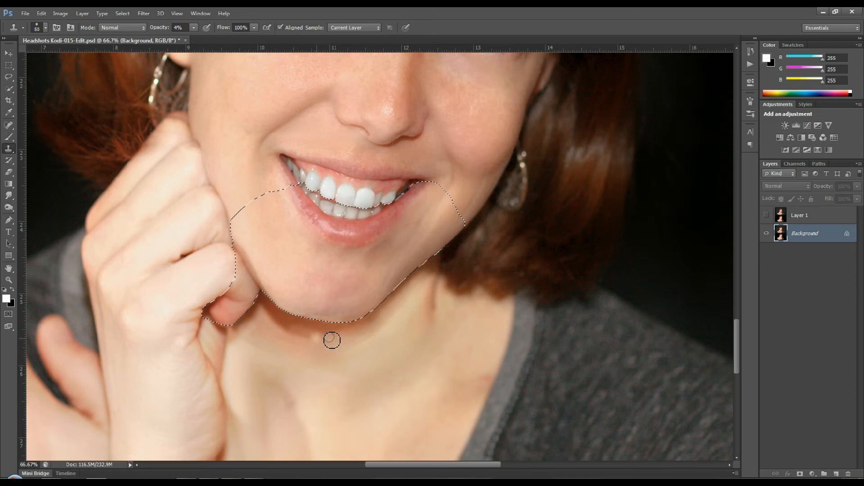
pyautogui.moveTo(350, 352)
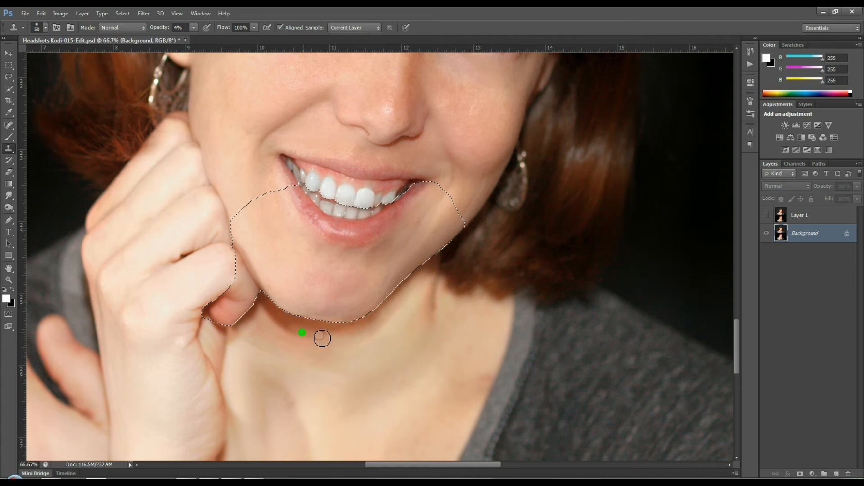
pyautogui.moveTo(304, 336)
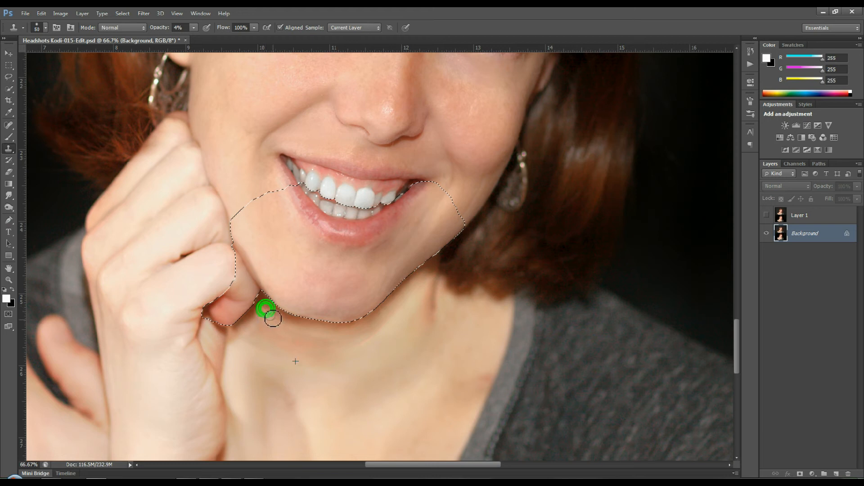
pyautogui.moveTo(317, 340)
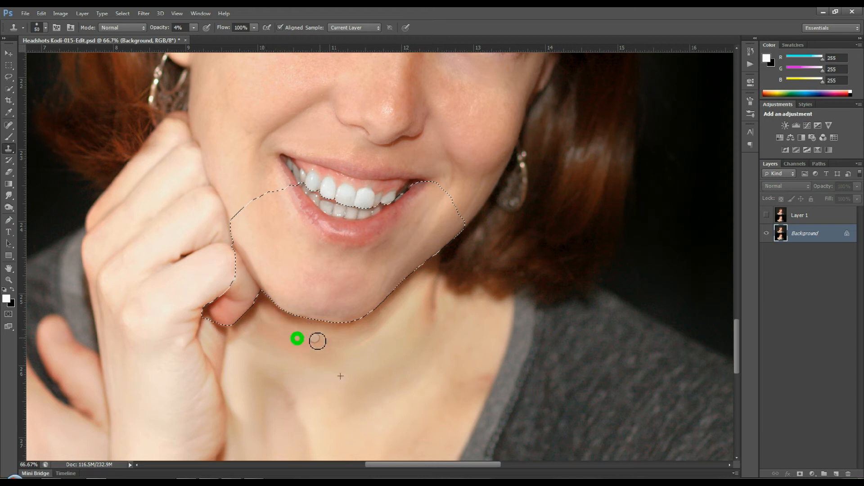
pyautogui.moveTo(312, 353)
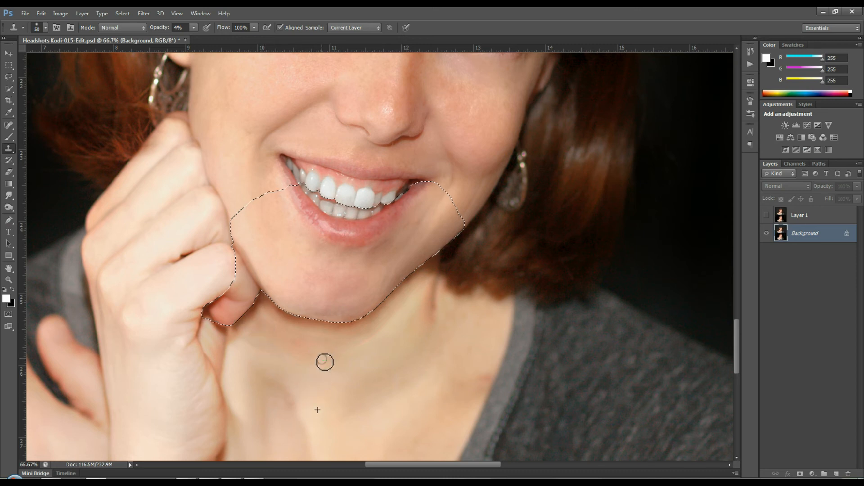
# - Sample clean neck skin on both sides and clone it over the remaining jawline shadow
pyautogui.click(309, 340)
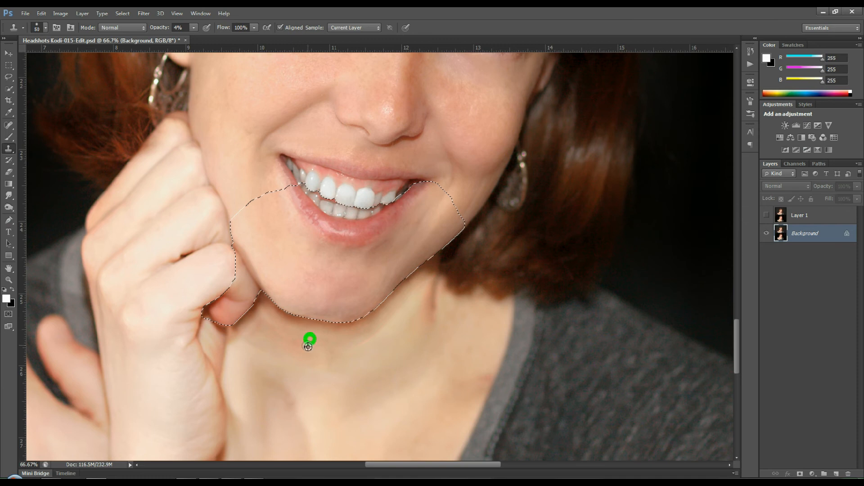
pyautogui.moveTo(329, 350)
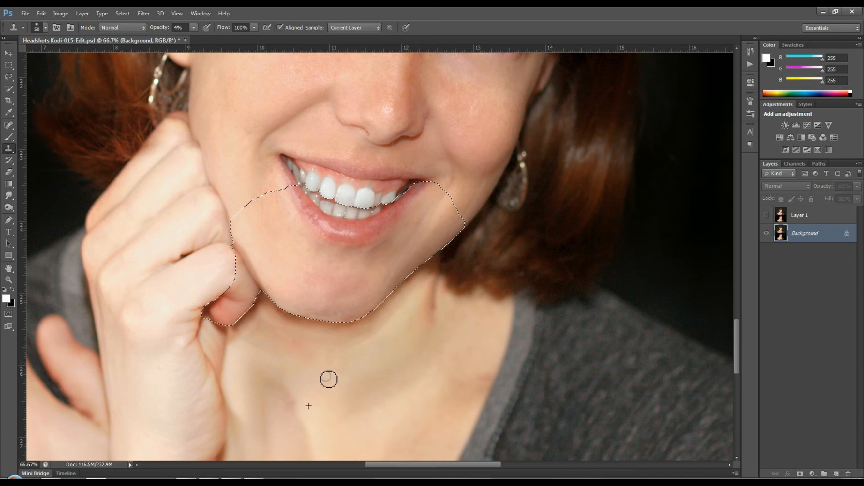
pyautogui.click(295, 383)
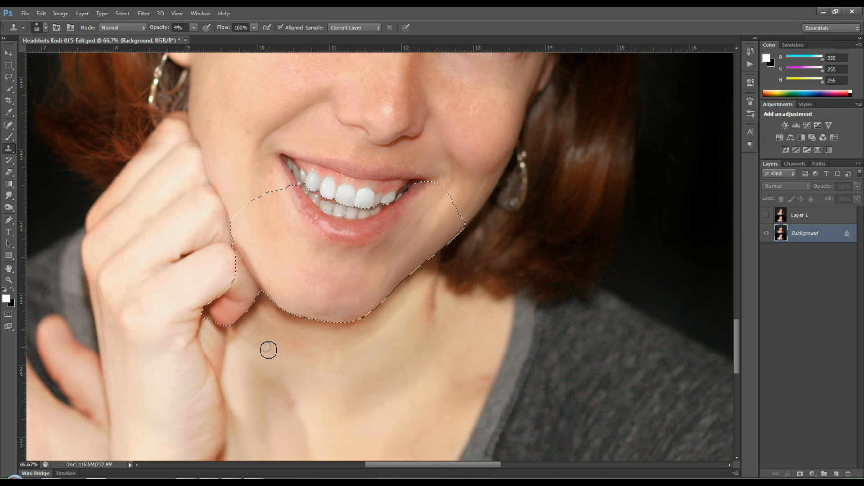
pyautogui.moveTo(284, 351)
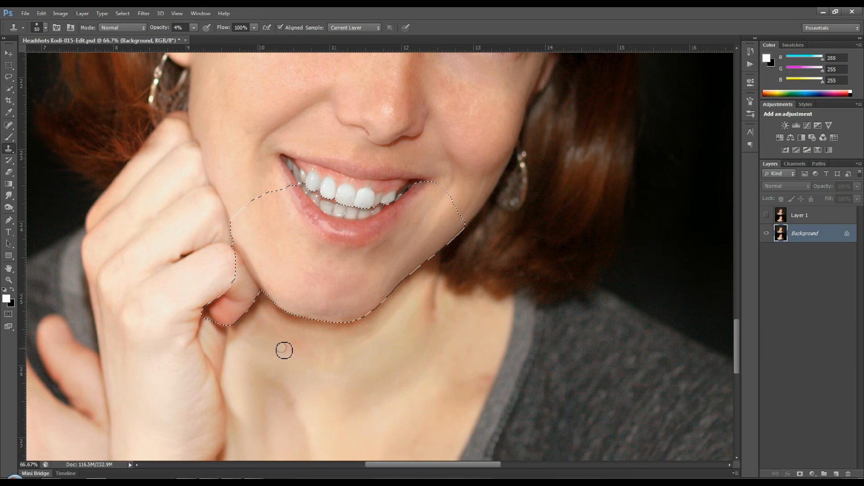
pyautogui.moveTo(254, 346)
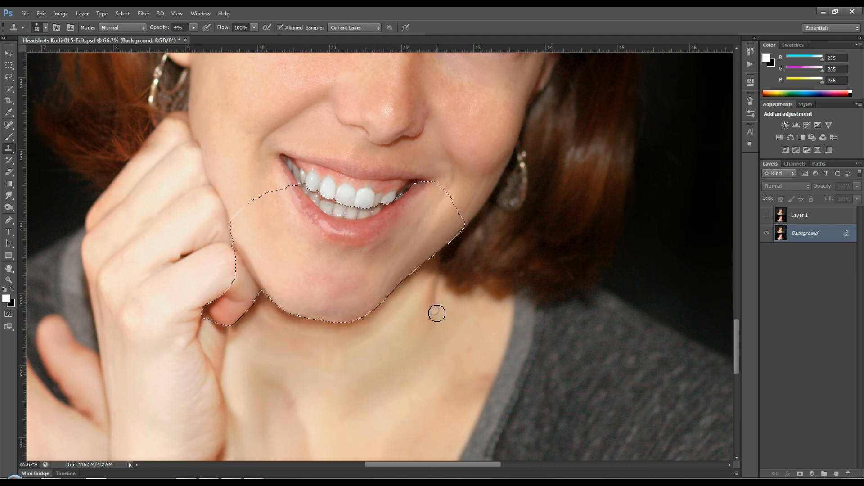
pyautogui.click(418, 289)
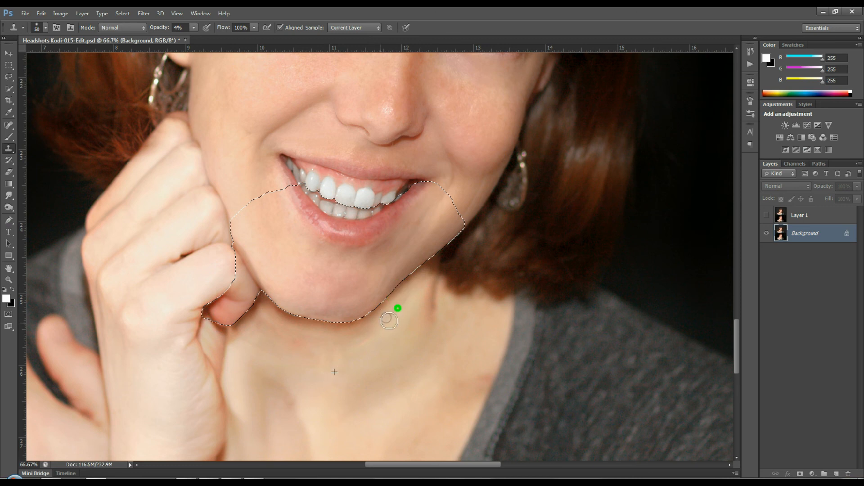
pyautogui.moveTo(392, 323)
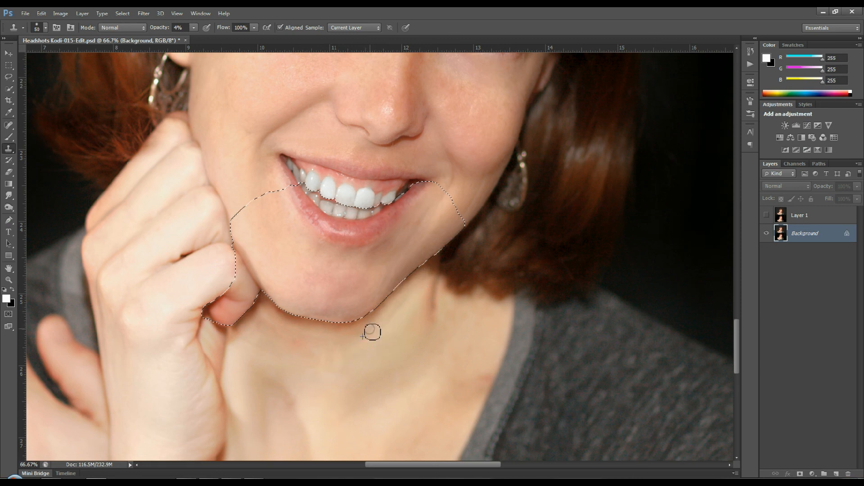
pyautogui.moveTo(364, 339)
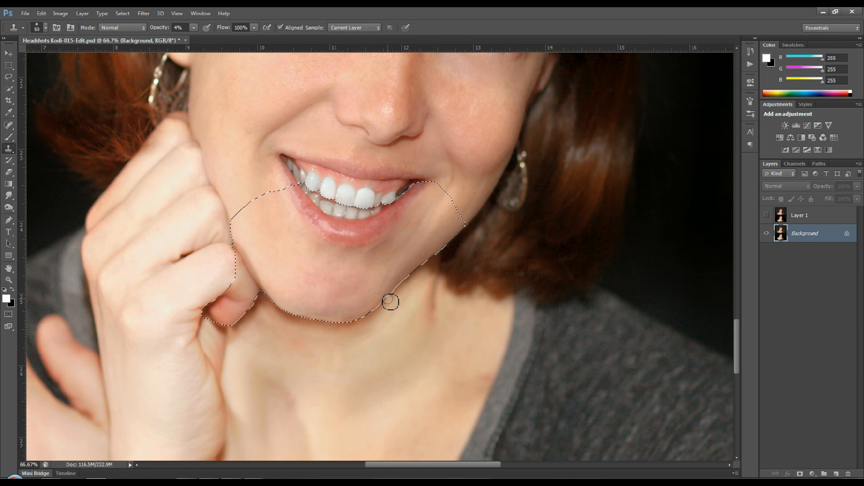
# - Fit the whole portrait on screen to judge the blended shadow
pyautogui.press('ctrl+0')
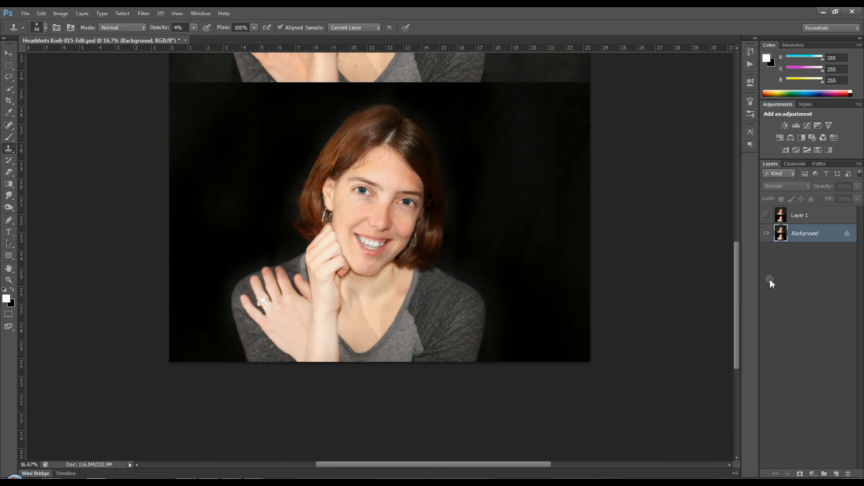
pyautogui.moveTo(721, 270)
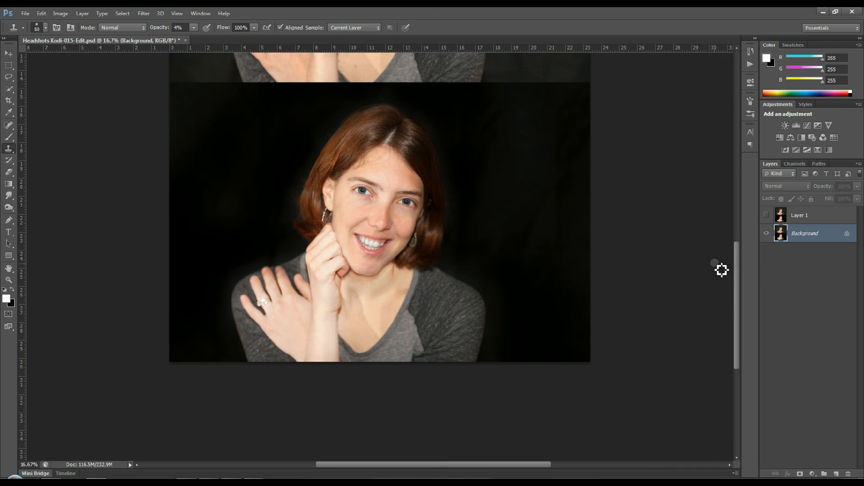
pyautogui.moveTo(702, 282)
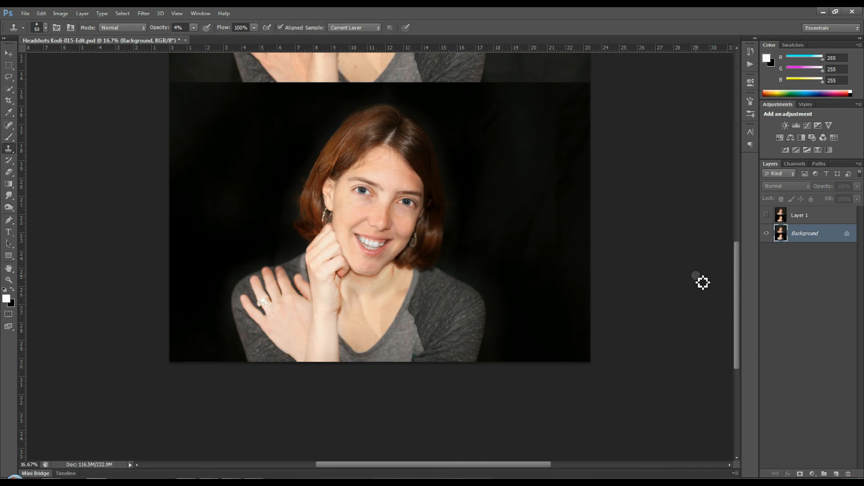
pyautogui.moveTo(713, 279)
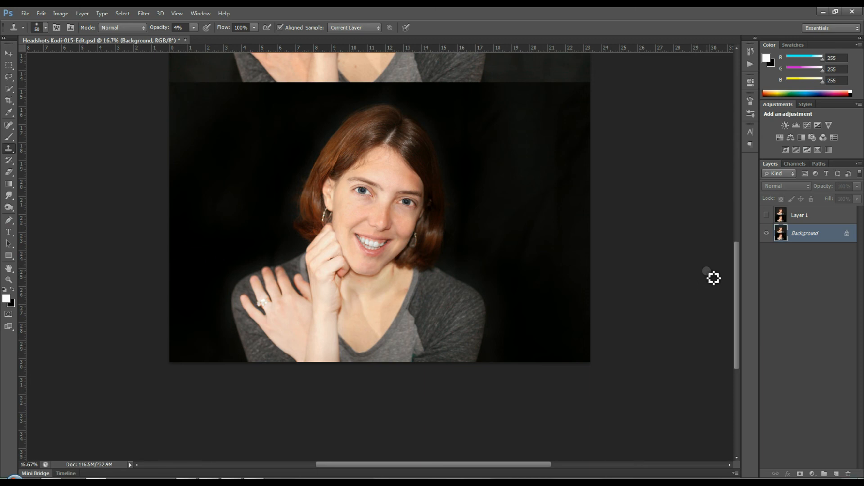
pyautogui.moveTo(88, 36)
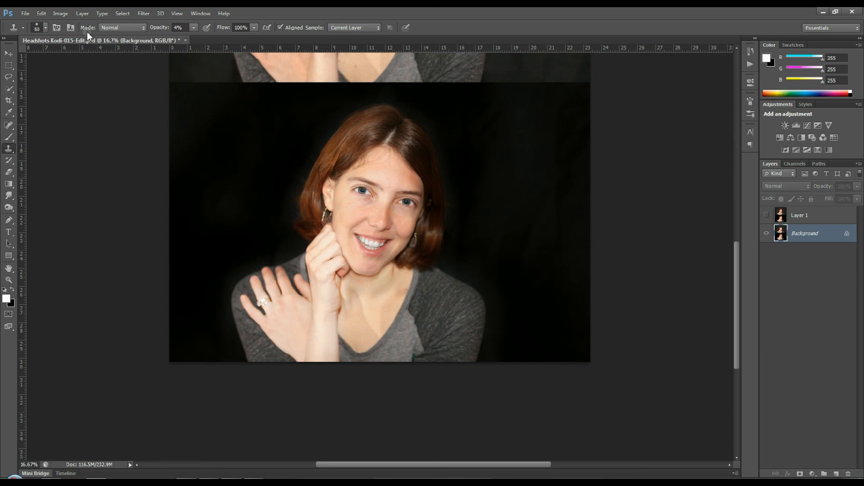